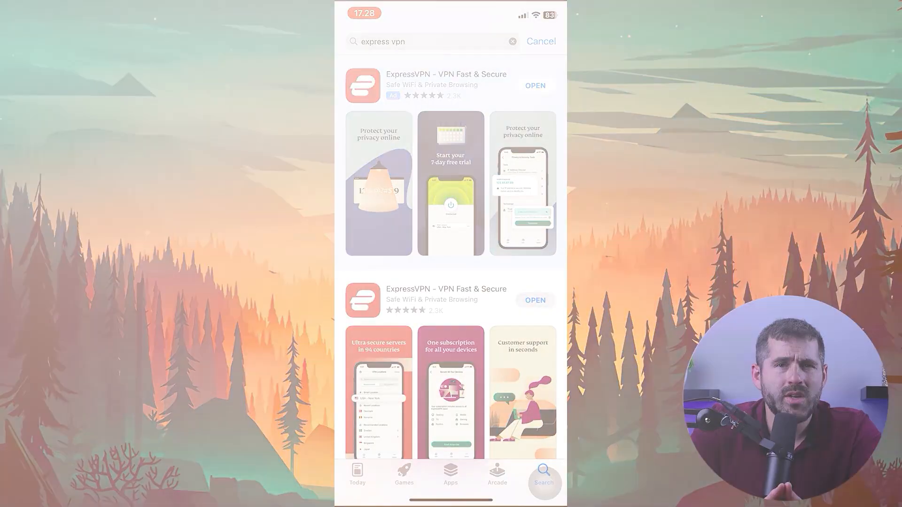
Launch ExpressVPN from the store listing, continue through welcome and VPN configuration, then answer the diagnostics prompt
{"action": "left_click", "coordinate": [533, 85]}
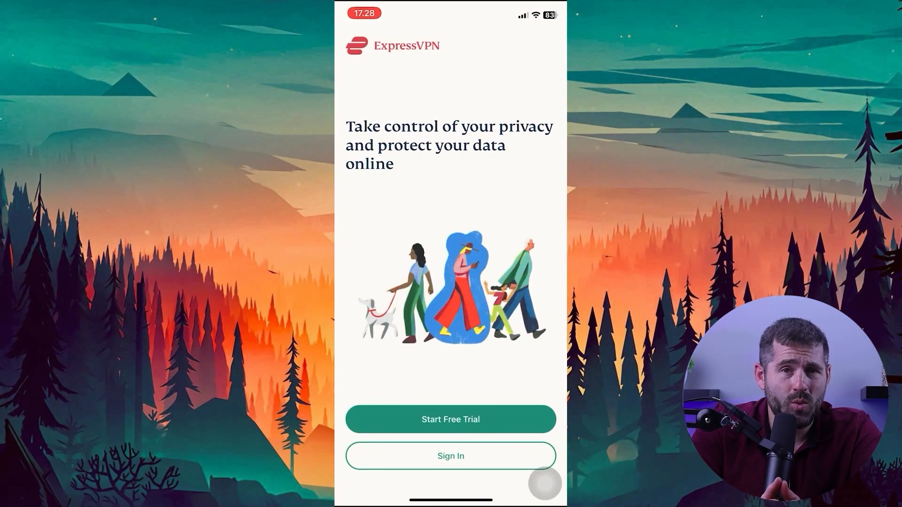
{"action": "left_click", "coordinate": [450, 455]}
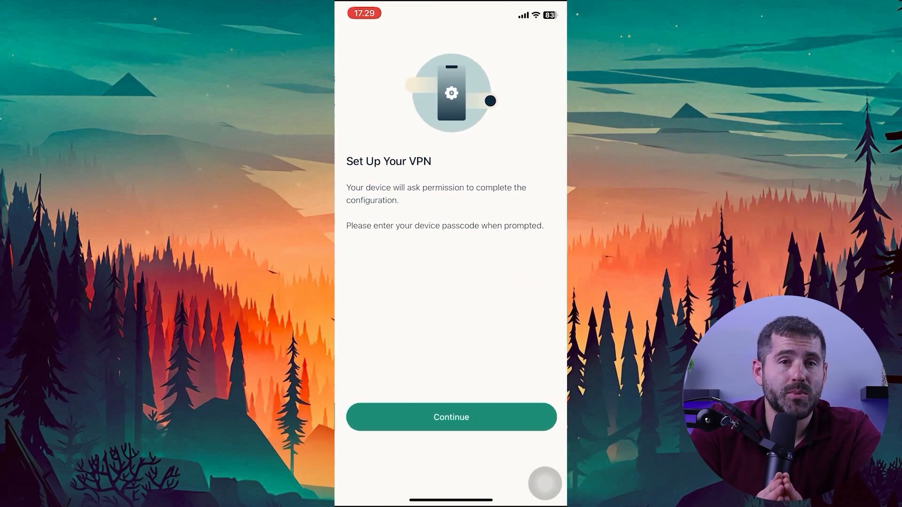
{"action": "left_click", "coordinate": [451, 417]}
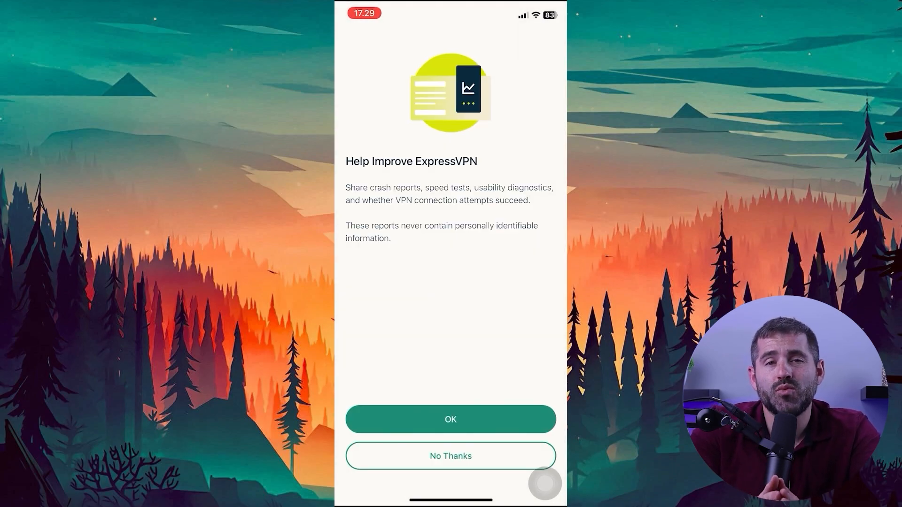
{"action": "left_click", "coordinate": [450, 419]}
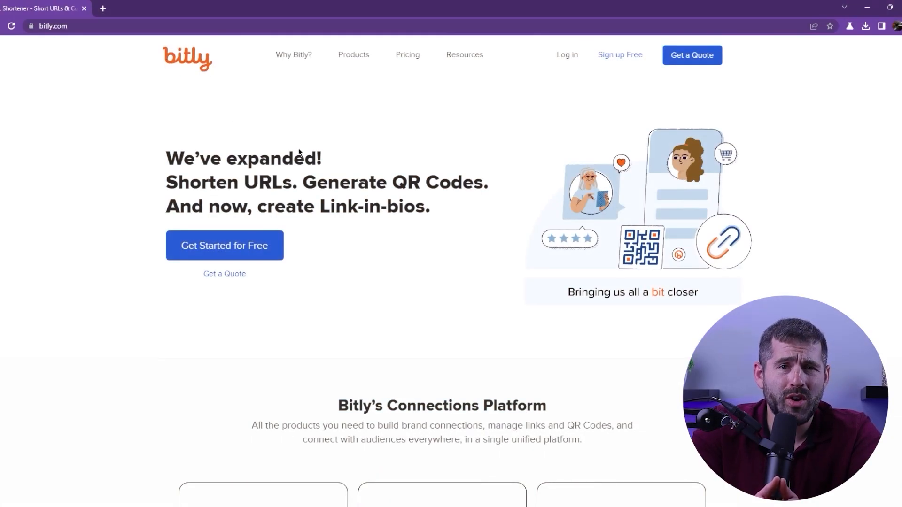
{"action": "mouse_move", "coordinate": [442, 280]}
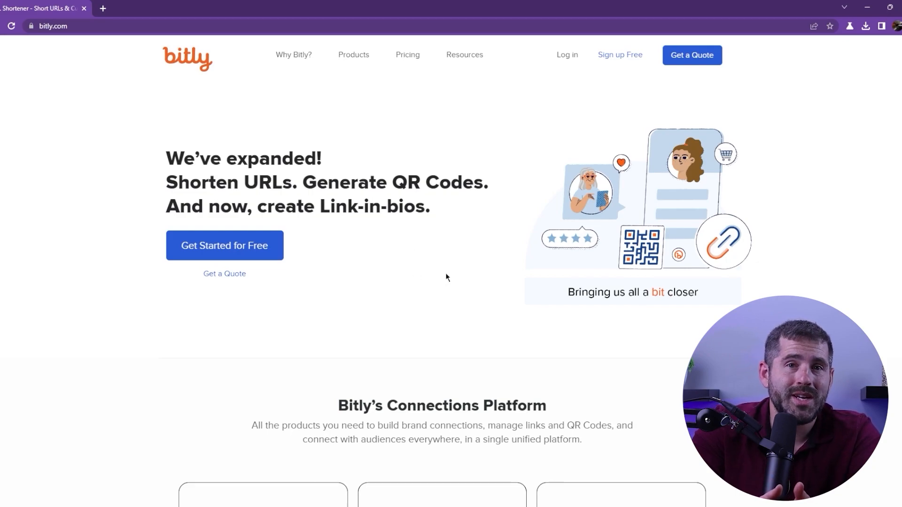
{"action": "mouse_move", "coordinate": [417, 290]}
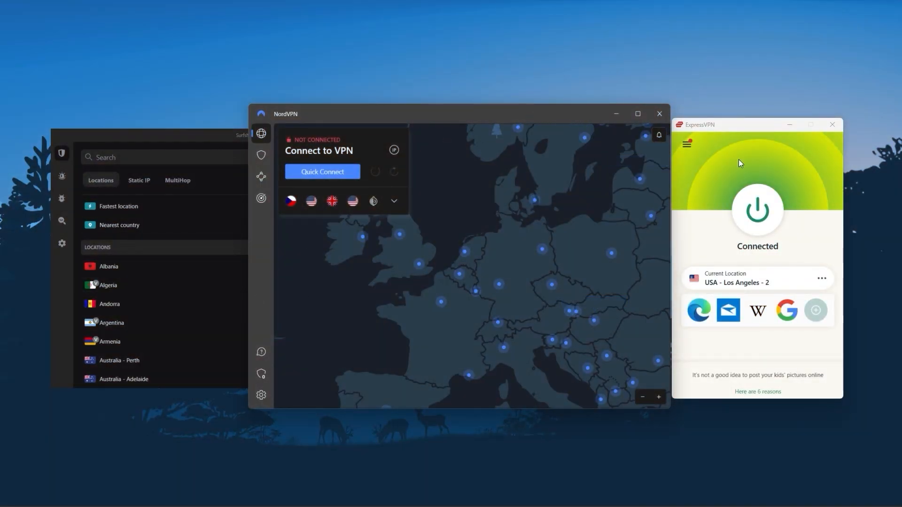
{"action": "mouse_move", "coordinate": [740, 147]}
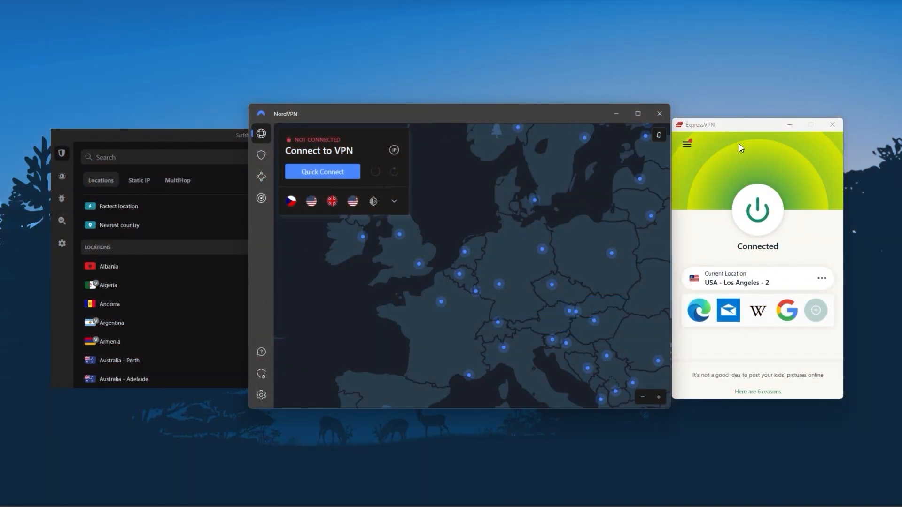
With Los Angeles - 2 connected, switch from the ExpressVPN window to the browser's Hulu tab
{"action": "left_click", "coordinate": [321, 171]}
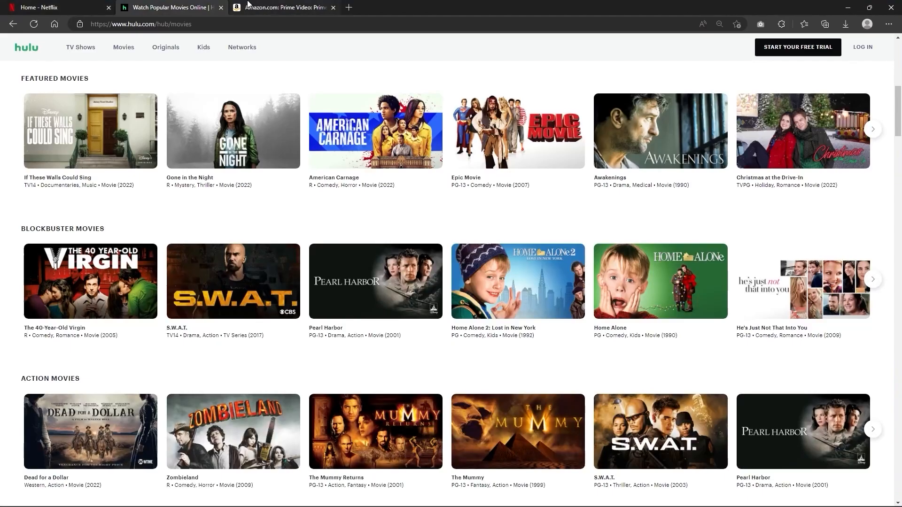
{"action": "left_click", "coordinate": [282, 8]}
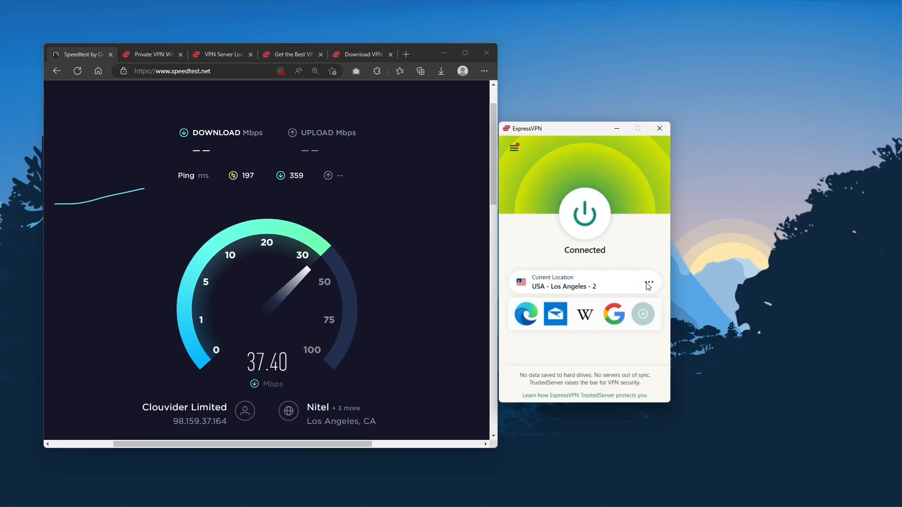
Browse the VPN locations list, switching from Recommended to All Locations, then close it
{"action": "left_click", "coordinate": [648, 283]}
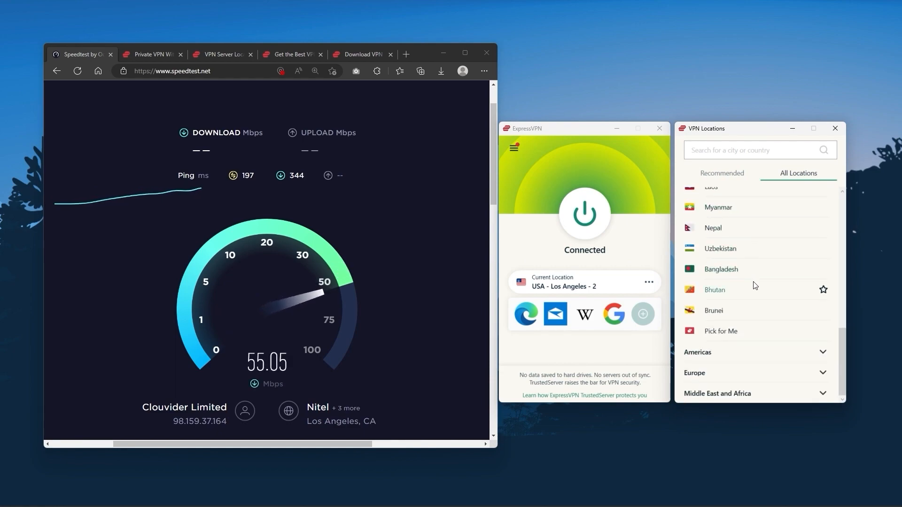
{"action": "scroll", "scroll_direction": "down", "scroll_amount": 3}
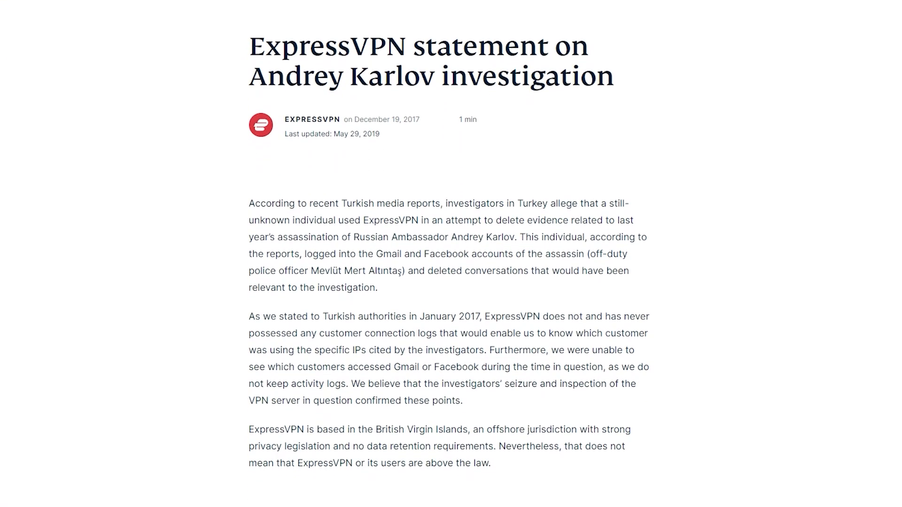
{"action": "left_click_drag", "start_coordinate": [247, 367], "coordinate": [645, 402]}
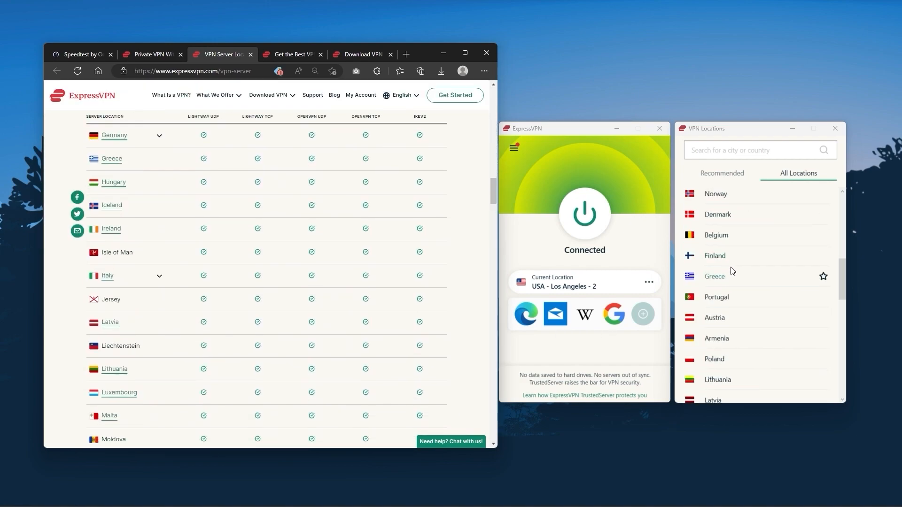
{"action": "scroll", "scroll_direction": "down", "scroll_amount": 3}
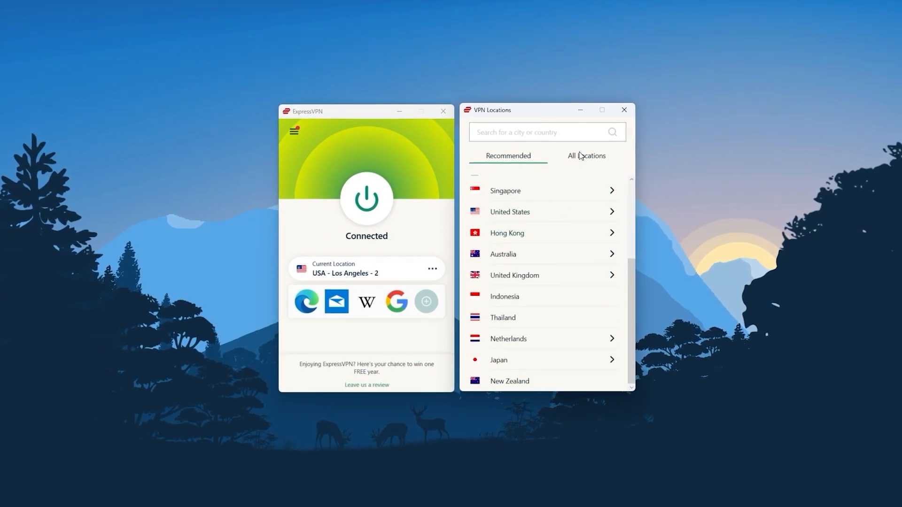
{"action": "left_click", "coordinate": [588, 155]}
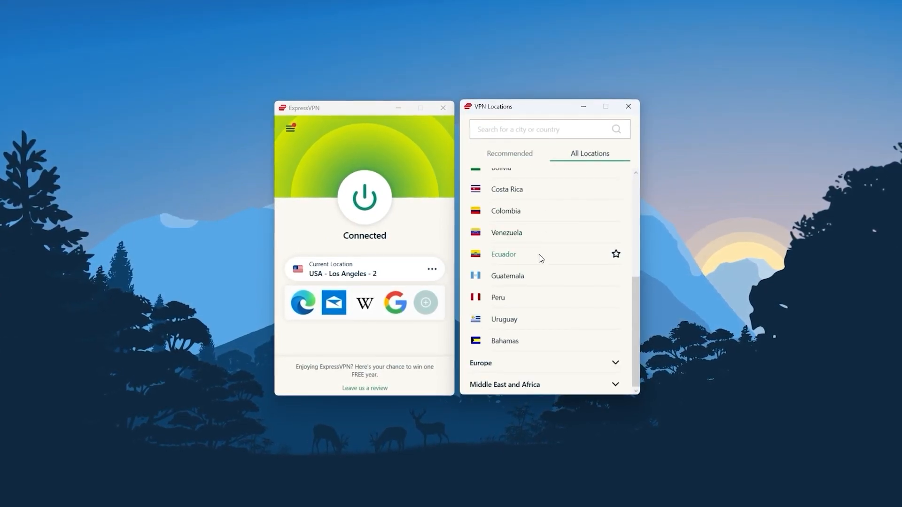
{"action": "left_click", "coordinate": [627, 106]}
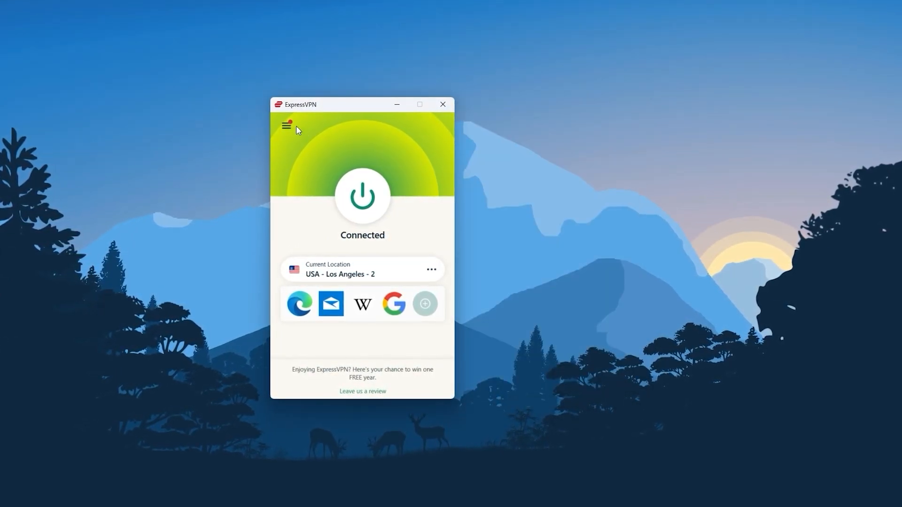
From the hamburger menu, show Options with startup, Network Lock and split tunnelling settings
{"action": "left_click", "coordinate": [286, 125]}
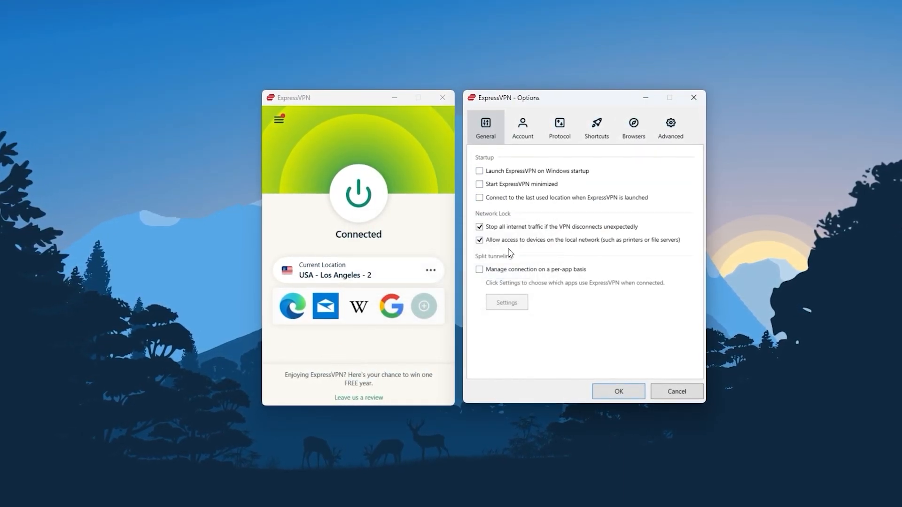
{"action": "left_click", "coordinate": [558, 127]}
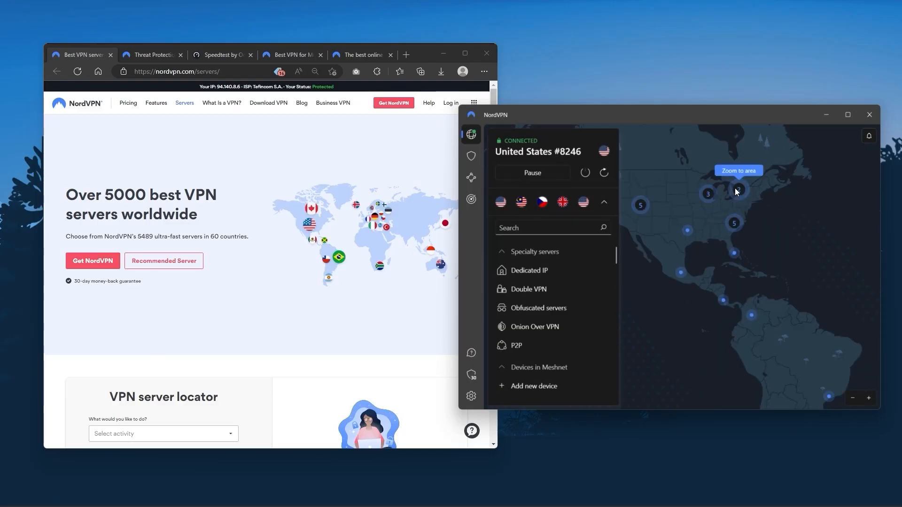
Zoom NordVPN's map onto the United States servers and view the Threat Protection feature
{"action": "left_click", "coordinate": [738, 170]}
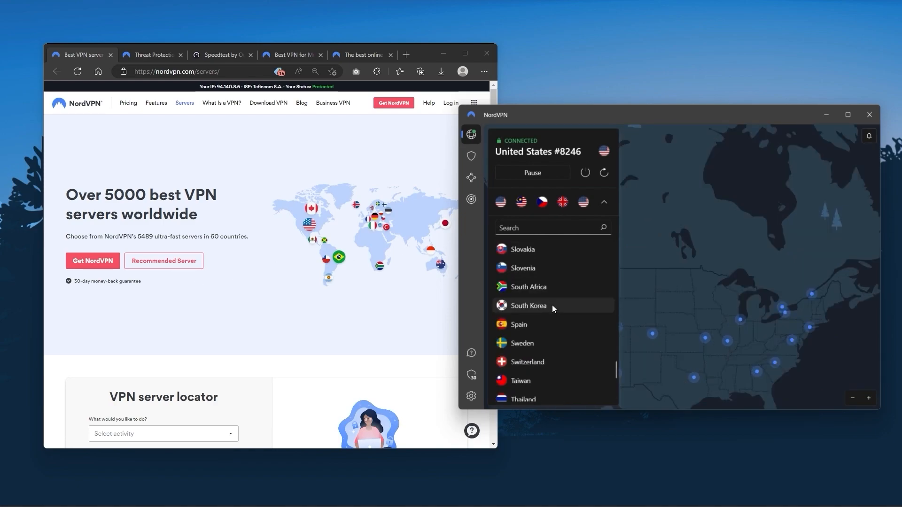
{"action": "scroll", "scroll_direction": "down", "scroll_amount": 3}
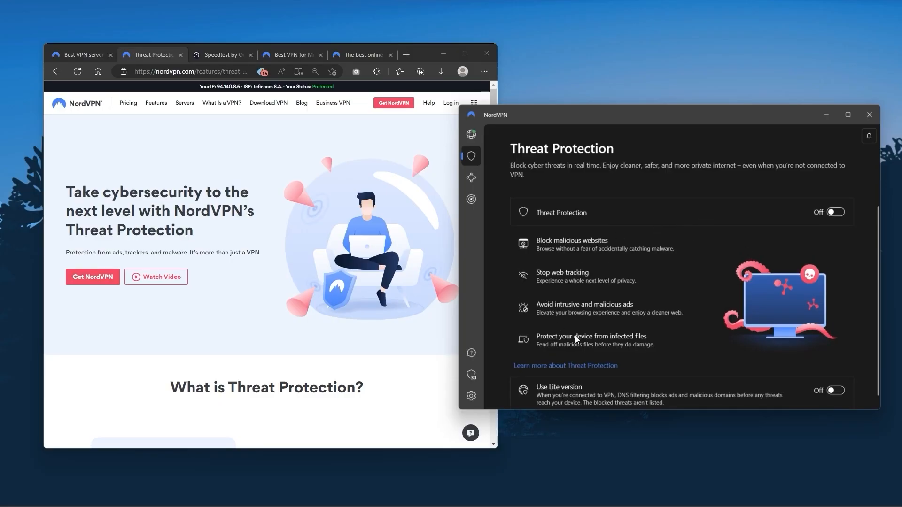
{"action": "left_click", "coordinate": [471, 134]}
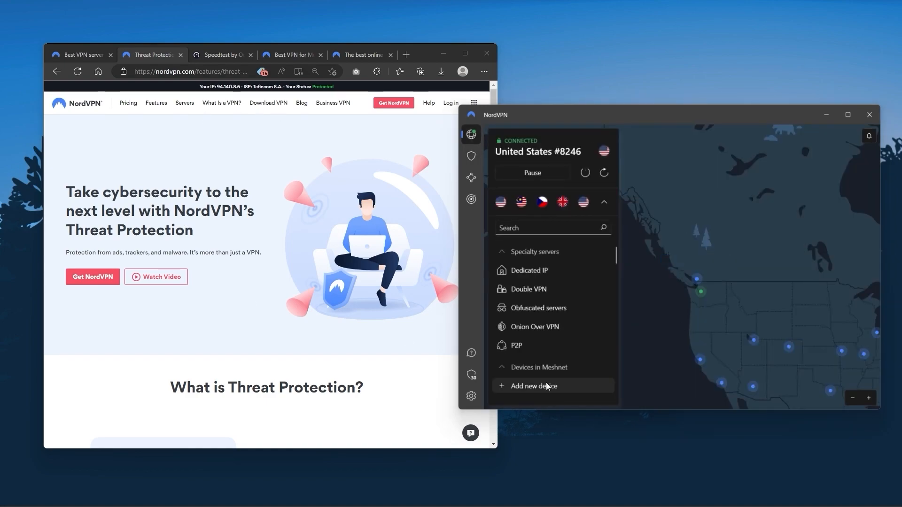
{"action": "left_click", "coordinate": [470, 177]}
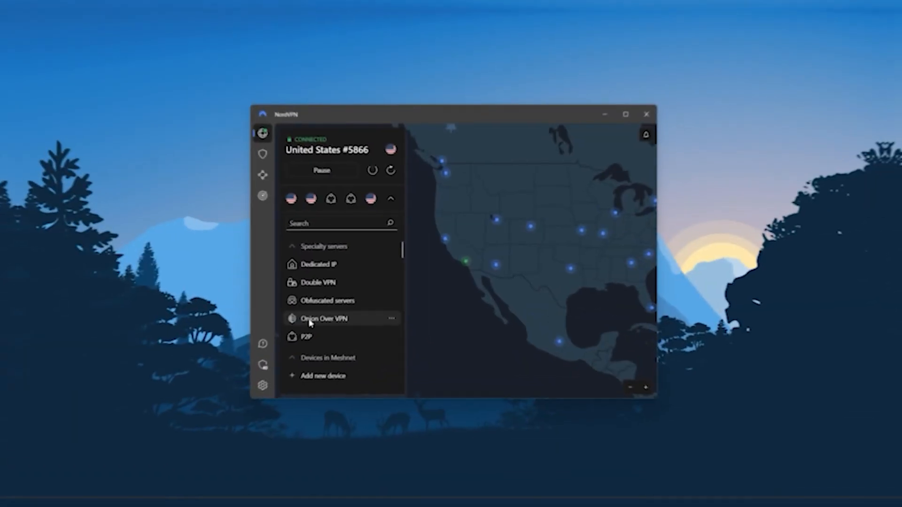
Show the Meshnet page, then the Dark Web Monitor page explaining leaked-data alerts
{"action": "left_click", "coordinate": [256, 174]}
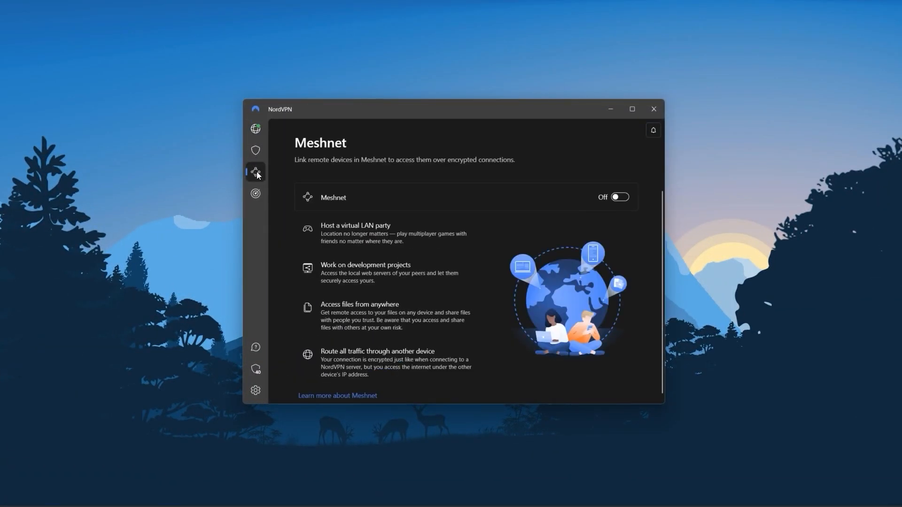
{"action": "left_click", "coordinate": [256, 194]}
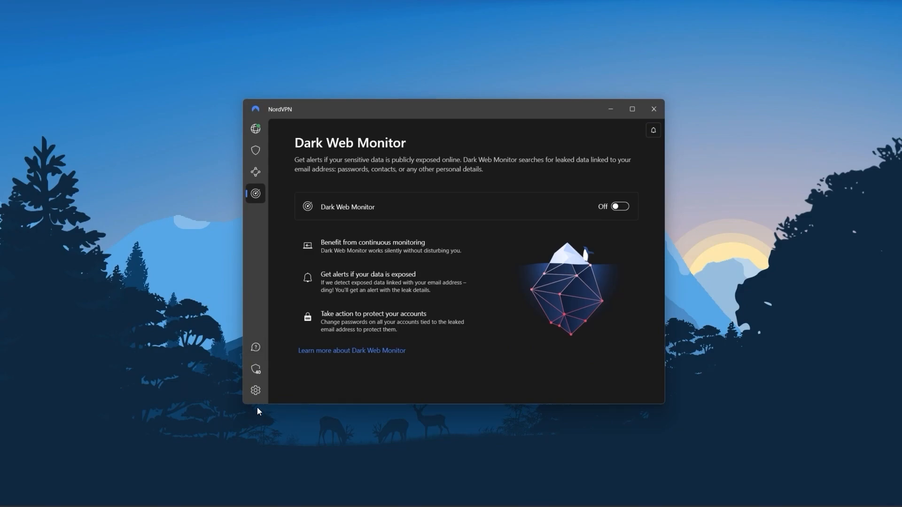
{"action": "left_click", "coordinate": [255, 390]}
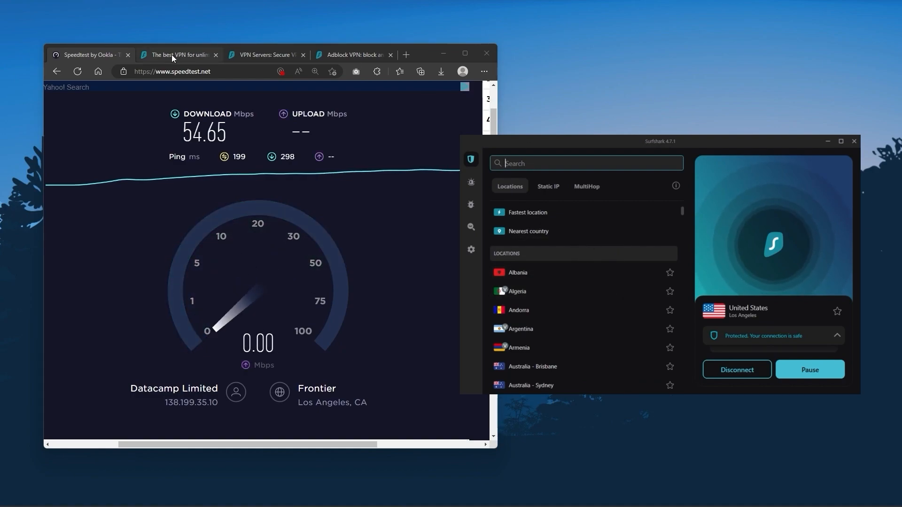
Review Surfshark's VPN settings with CleanWeb, Rotating IP and NoBorders, then return to the locations list
{"action": "left_click", "coordinate": [178, 54]}
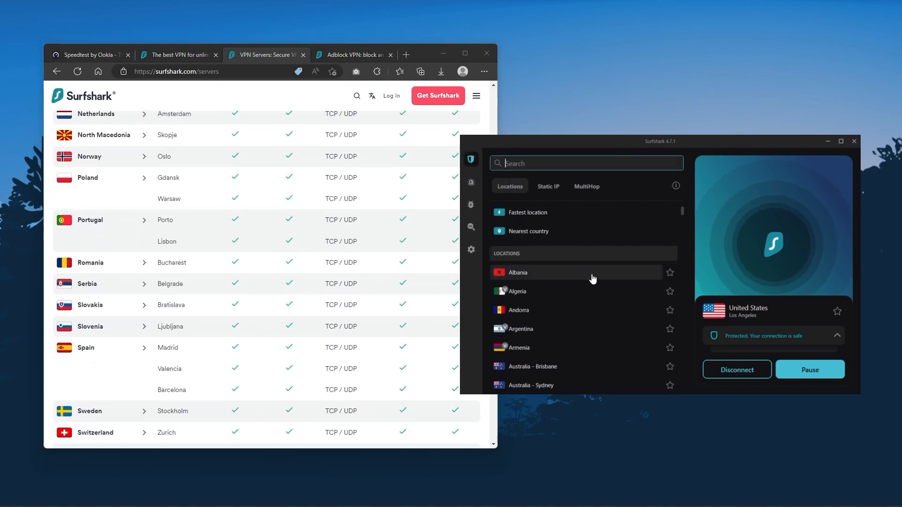
{"action": "scroll", "scroll_direction": "down", "scroll_amount": 3}
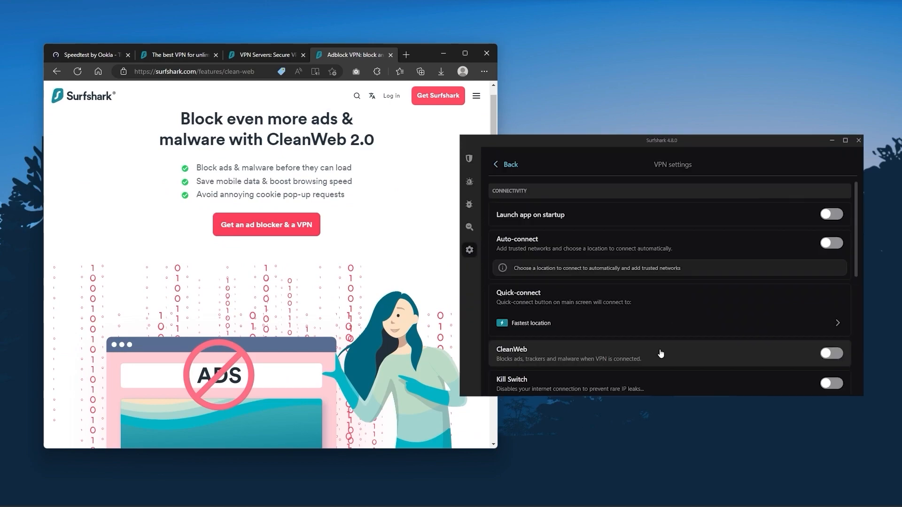
{"action": "left_click", "coordinate": [468, 159]}
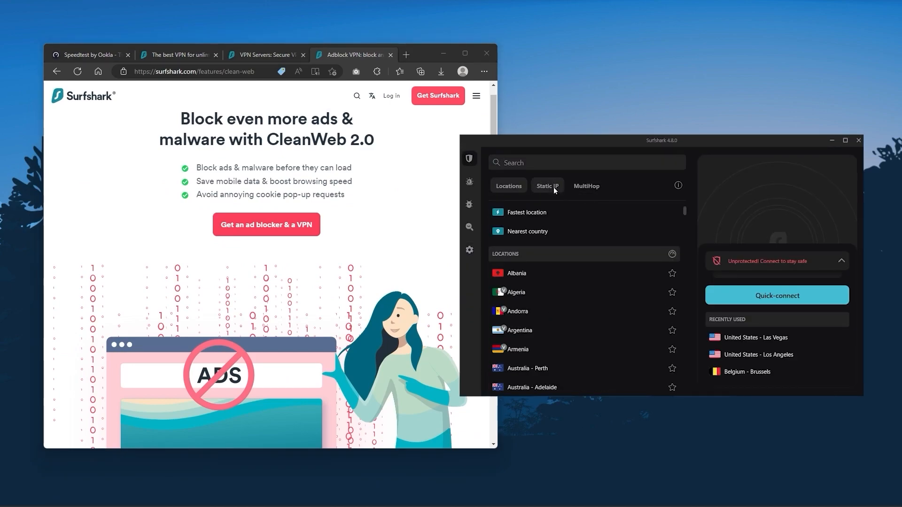
Show the MultiHop server pairs and choose the Frankfurt to Manchester route
{"action": "left_click", "coordinate": [585, 185]}
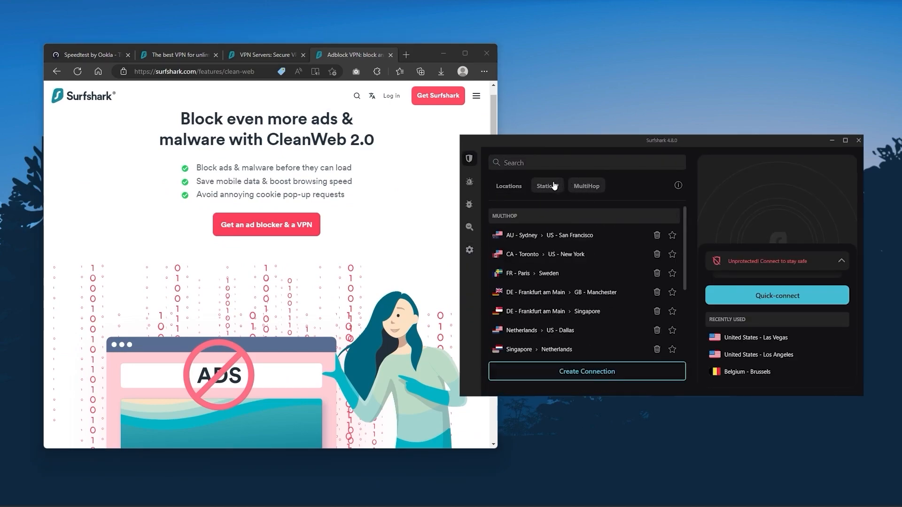
{"action": "left_click", "coordinate": [470, 250]}
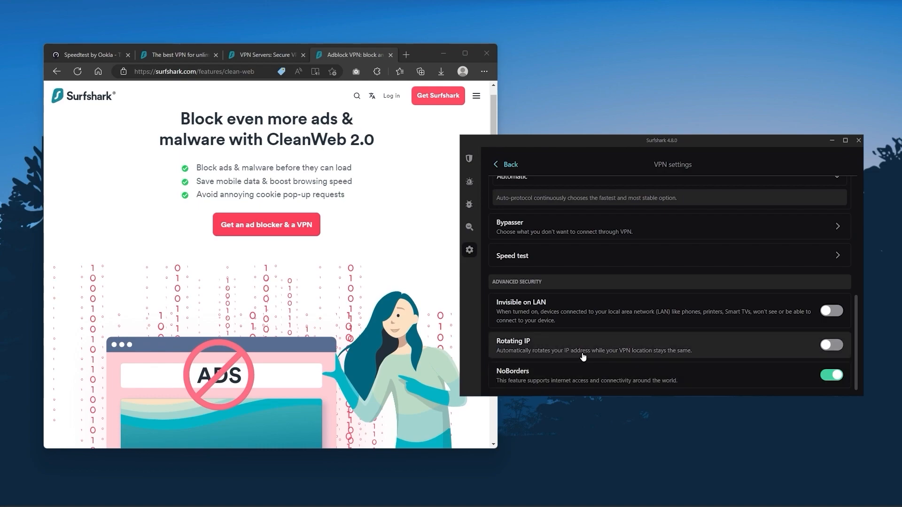
{"action": "mouse_move", "coordinate": [632, 350]}
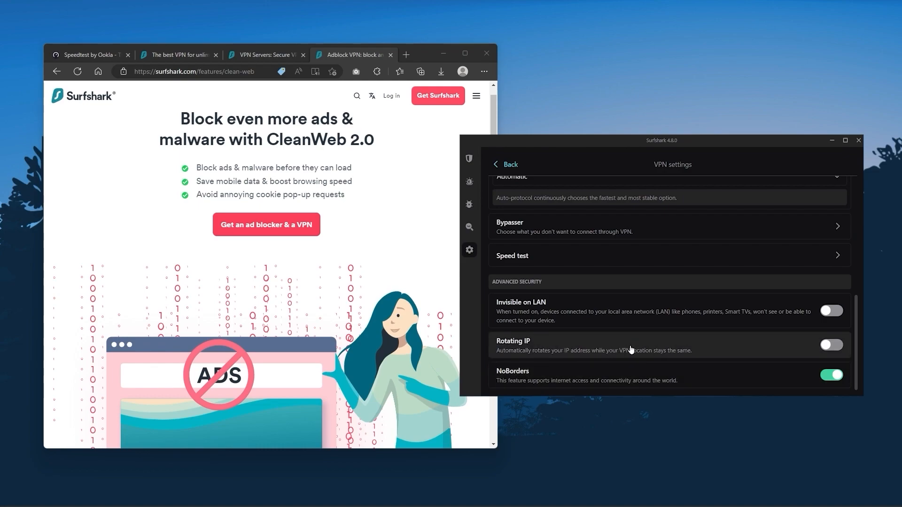
{"action": "mouse_move", "coordinate": [661, 347]}
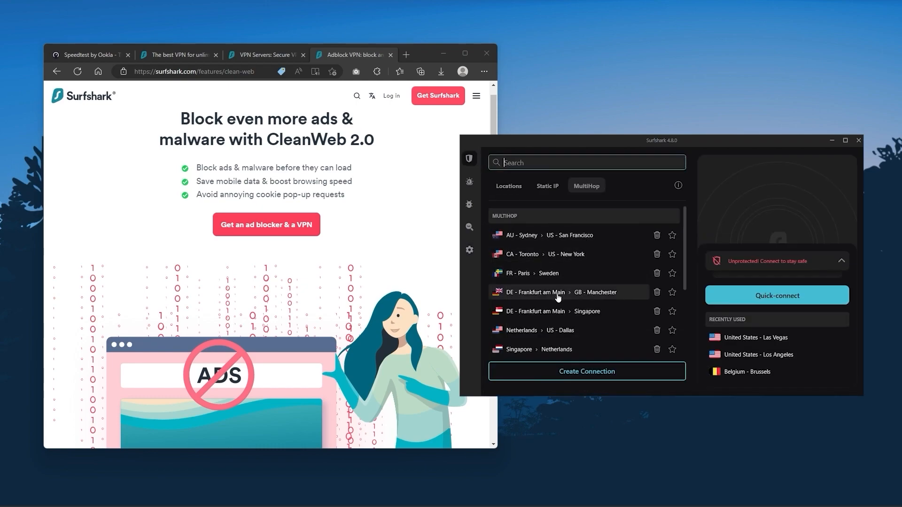
{"action": "left_click", "coordinate": [508, 186]}
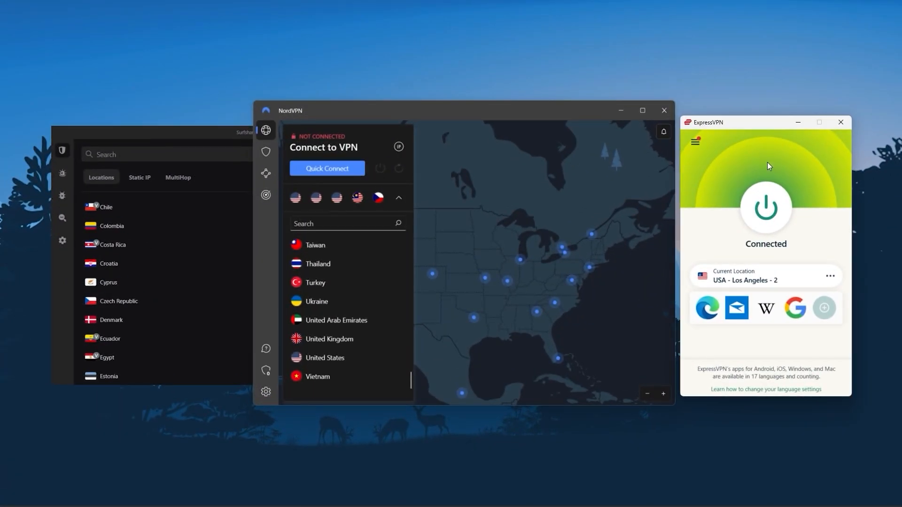
{"action": "mouse_move", "coordinate": [820, 230]}
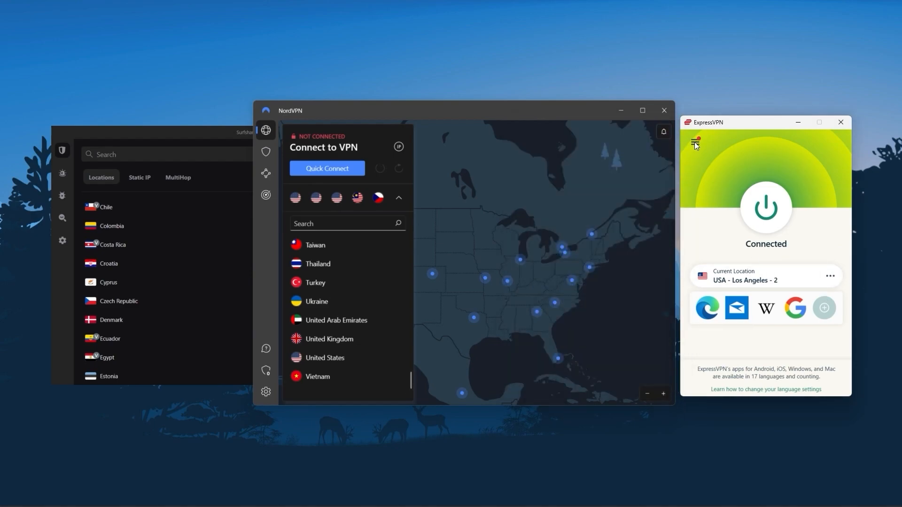
View ExpressVPN's protocol options, then NordVPN's Settings > Connection page
{"action": "left_click", "coordinate": [695, 142]}
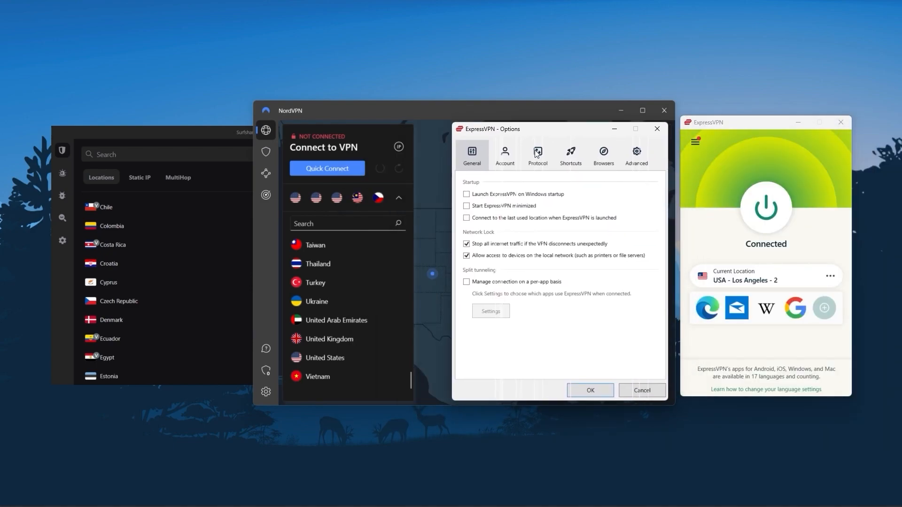
{"action": "left_click", "coordinate": [536, 154]}
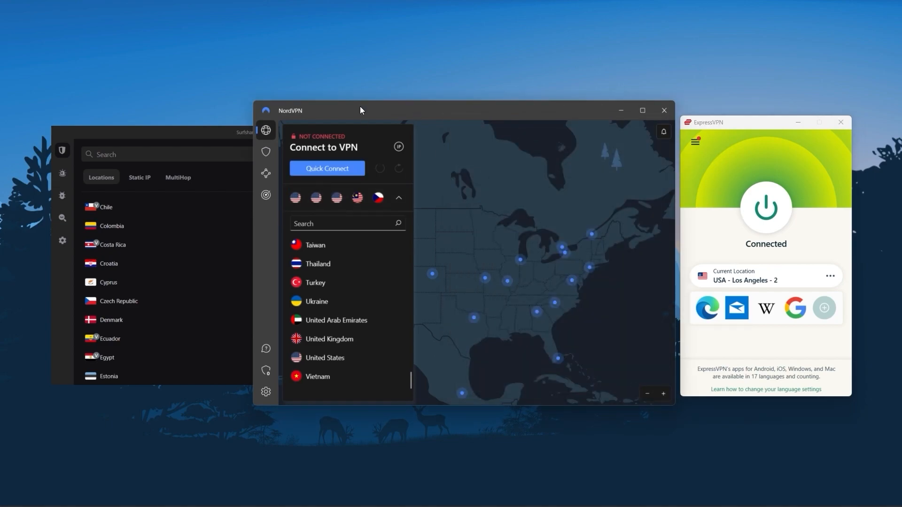
{"action": "left_click", "coordinate": [266, 393]}
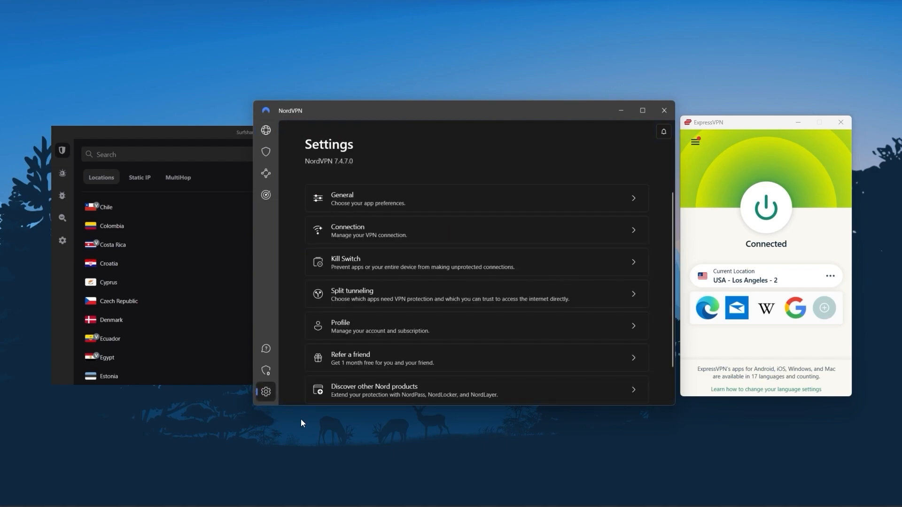
{"action": "left_click", "coordinate": [347, 231]}
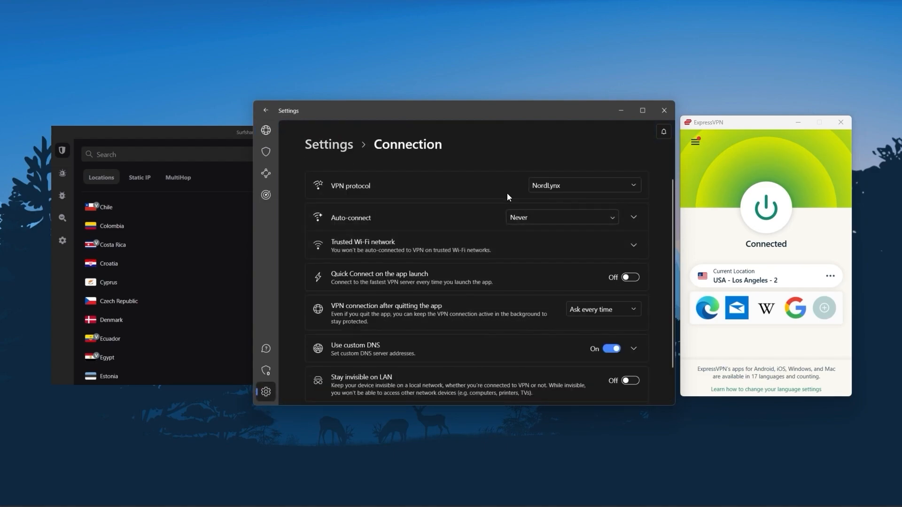
{"action": "mouse_move", "coordinate": [529, 316]}
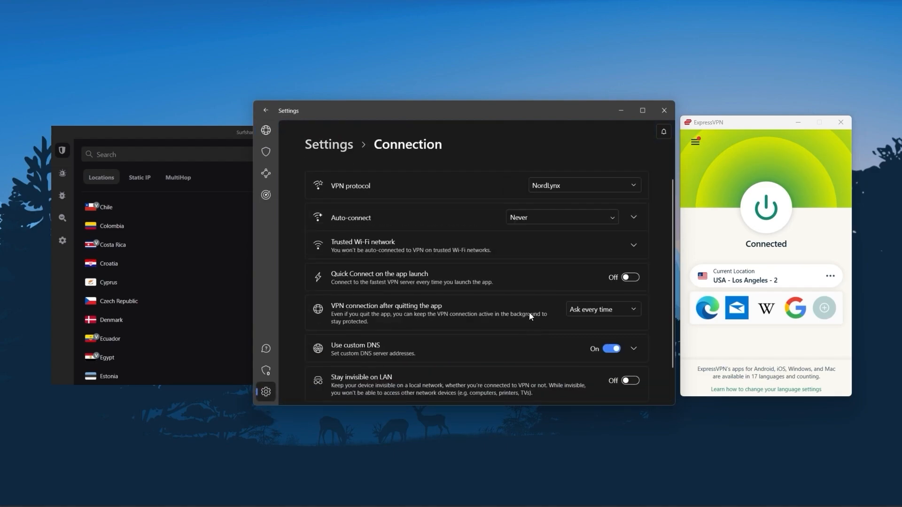
Show NordVPN's Threat Protection and specialty server list, then scroll Surfshark's country list
{"action": "left_click", "coordinate": [266, 151]}
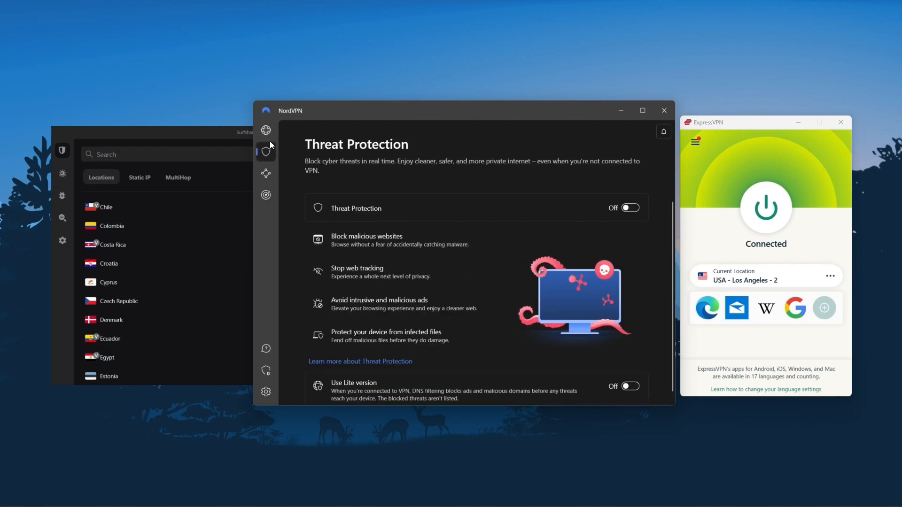
{"action": "left_click", "coordinate": [266, 129]}
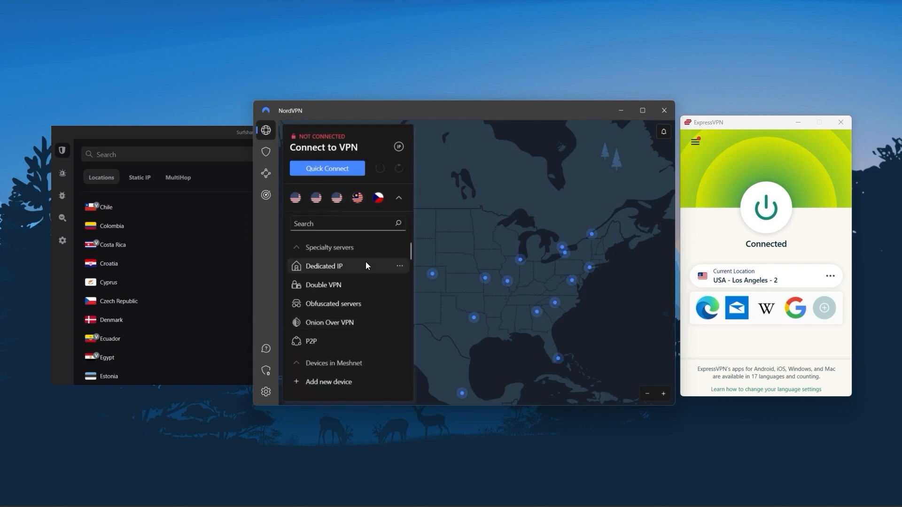
{"action": "mouse_move", "coordinate": [280, 234]}
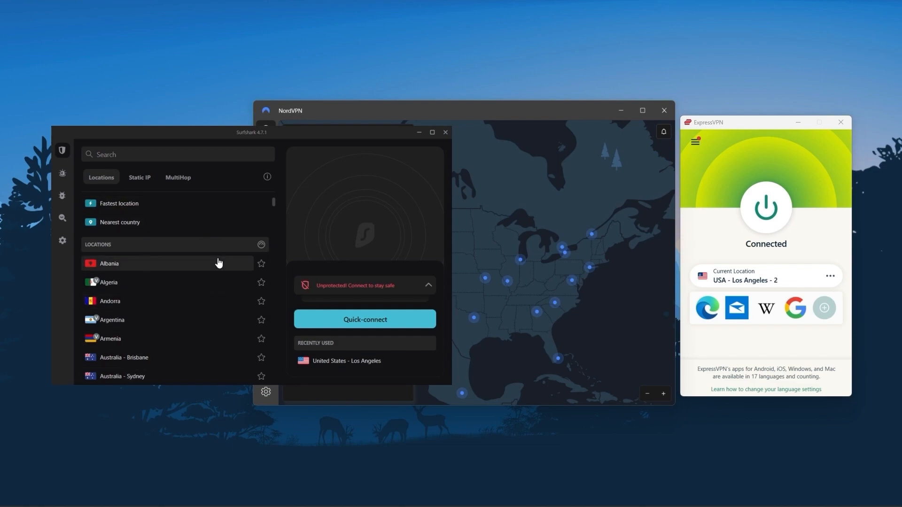
{"action": "scroll", "scroll_direction": "down", "scroll_amount": 3}
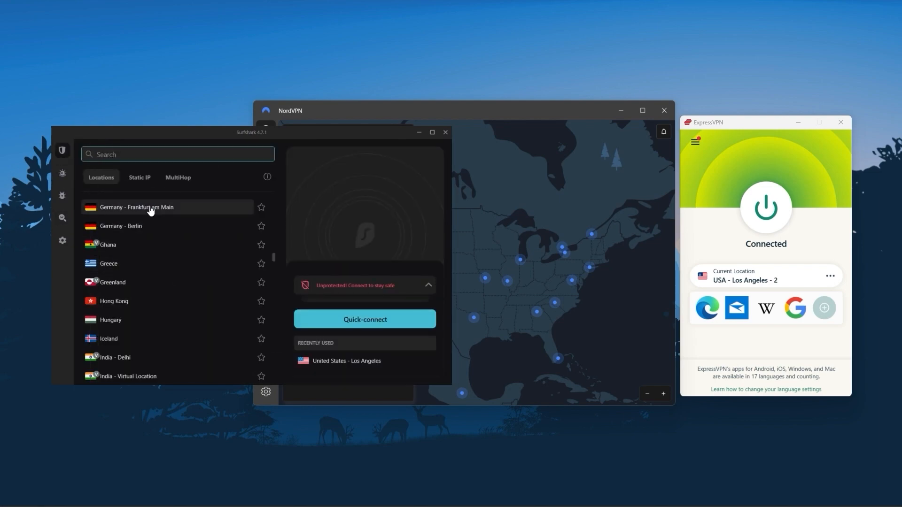
{"action": "scroll", "scroll_direction": "down", "scroll_amount": 3}
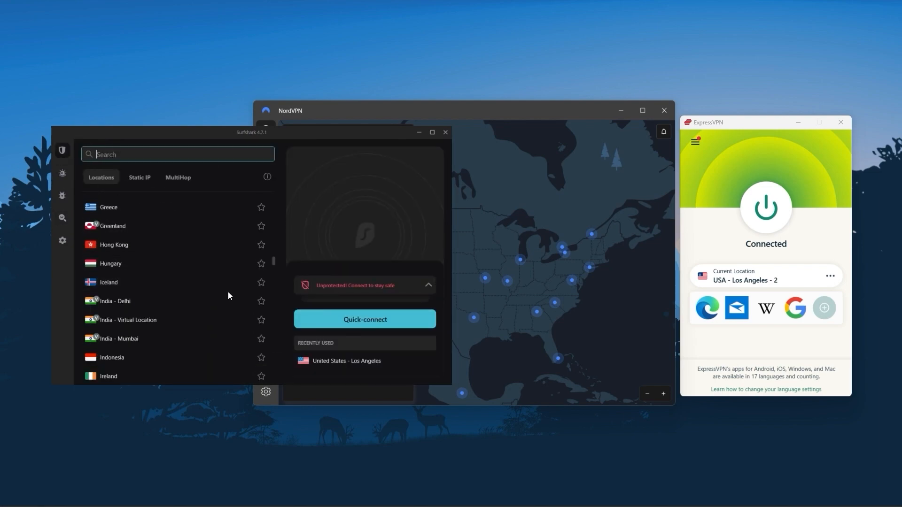
{"action": "scroll", "scroll_direction": "down", "scroll_amount": 3}
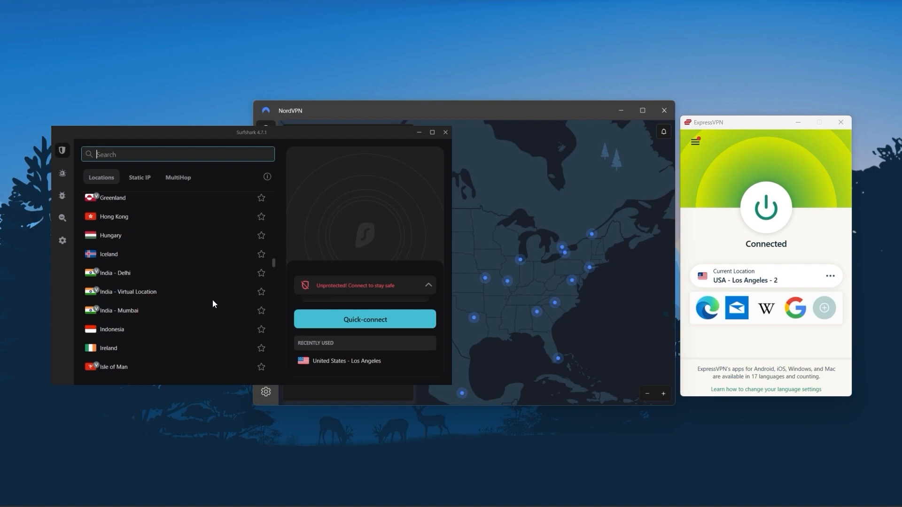